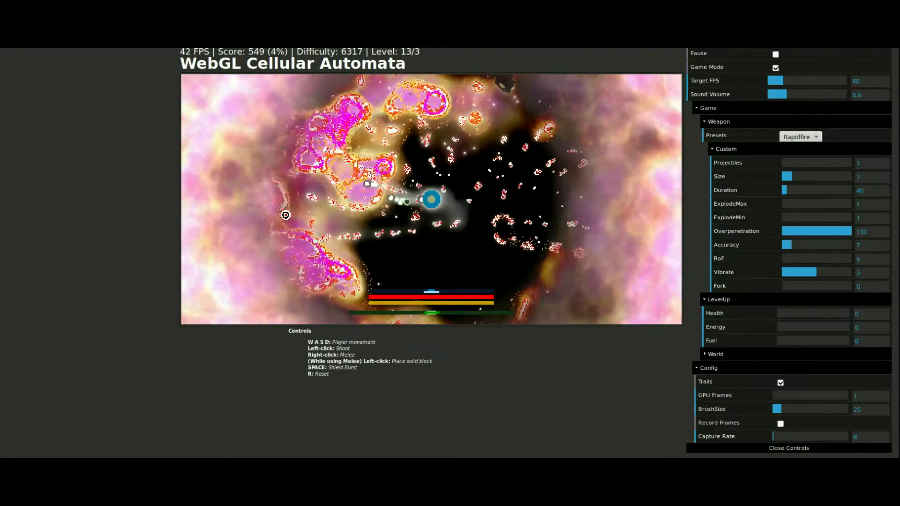
# Switch the weapon preset to BigShot, then Rapidfire, and finally Shotgun
pyautogui.click(799, 136)
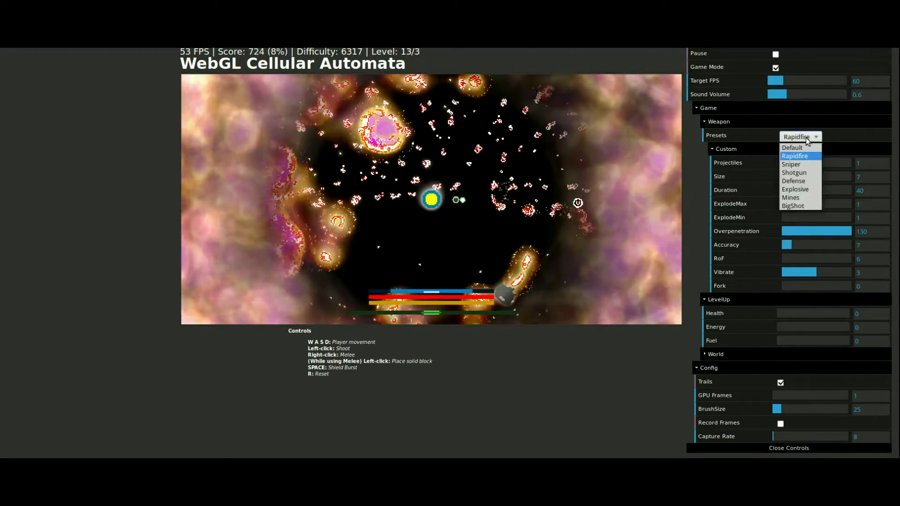
pyautogui.moveTo(790, 197)
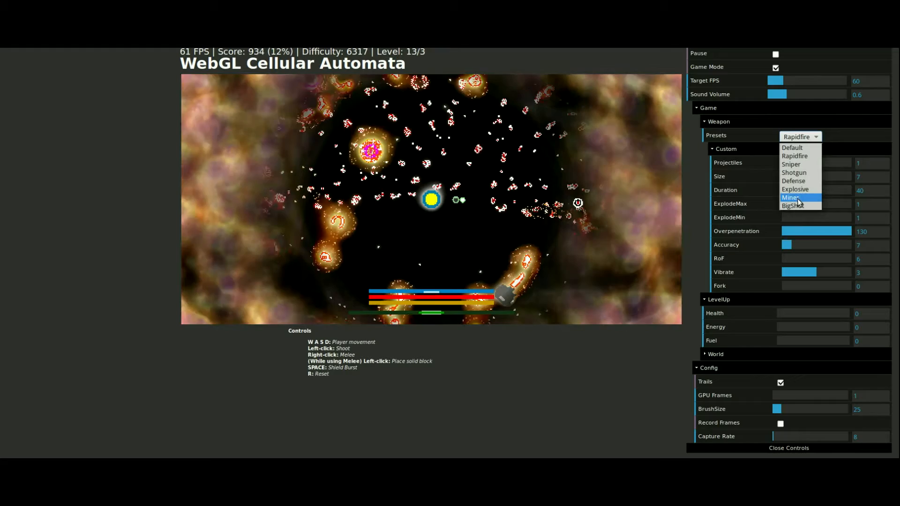
pyautogui.click(792, 205)
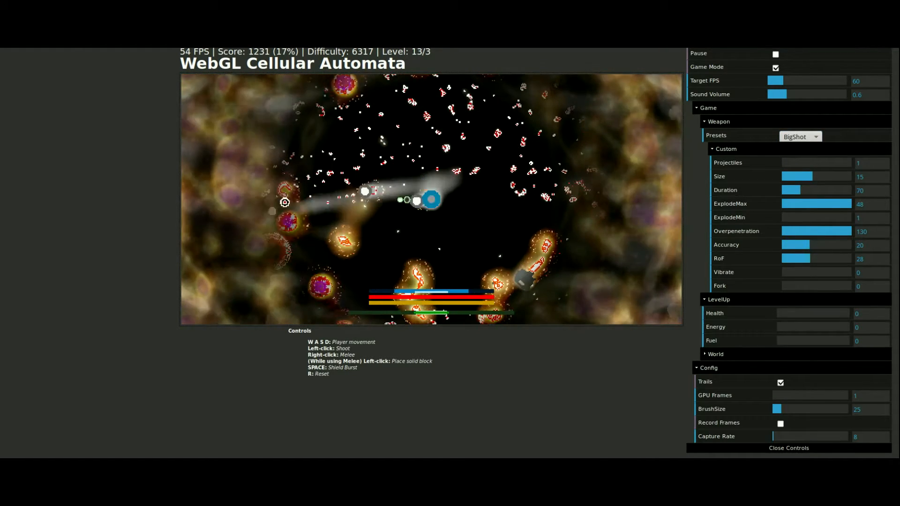
pyautogui.click(799, 137)
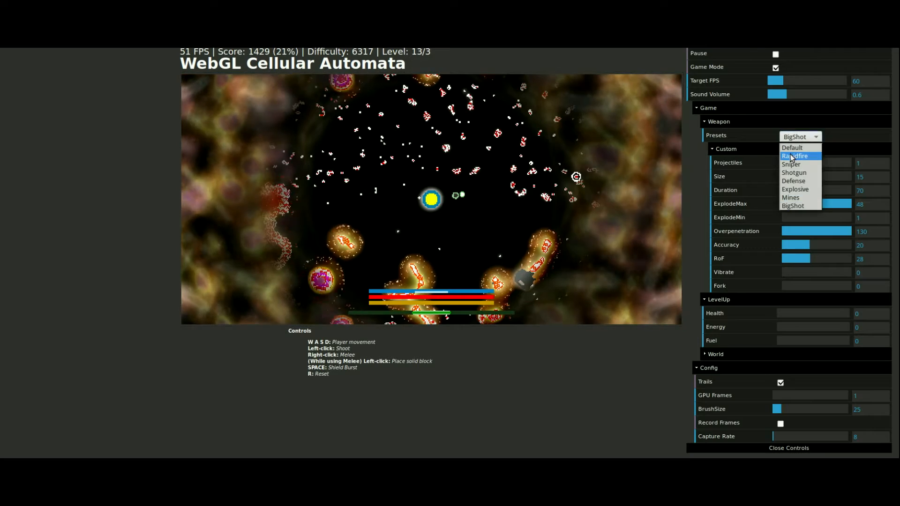
pyautogui.click(795, 156)
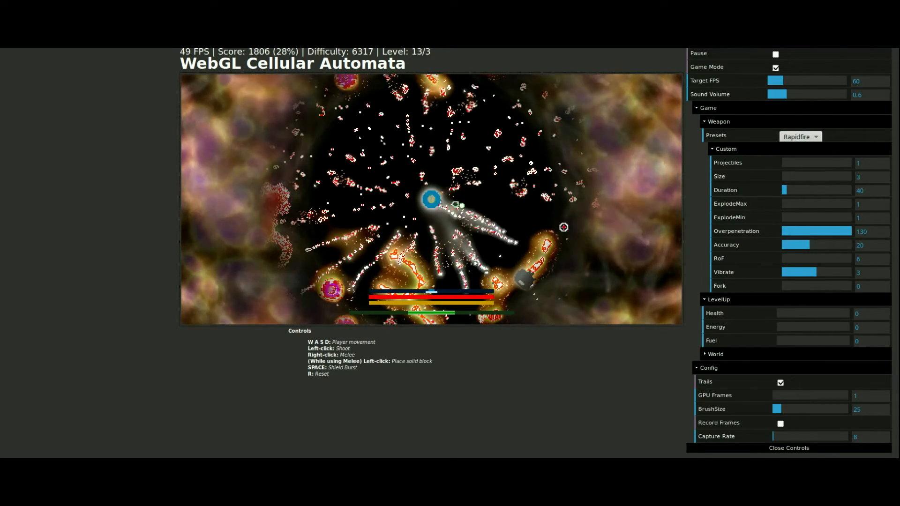
pyautogui.click(799, 136)
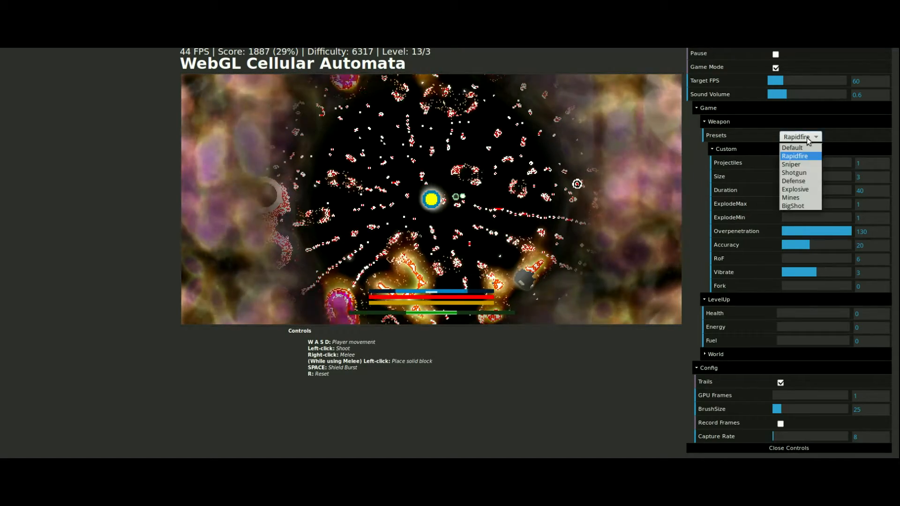
pyautogui.click(793, 172)
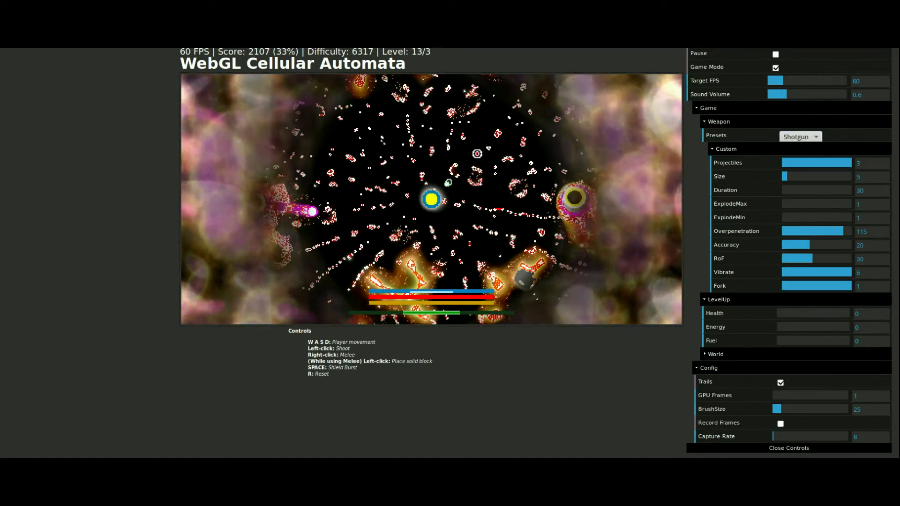